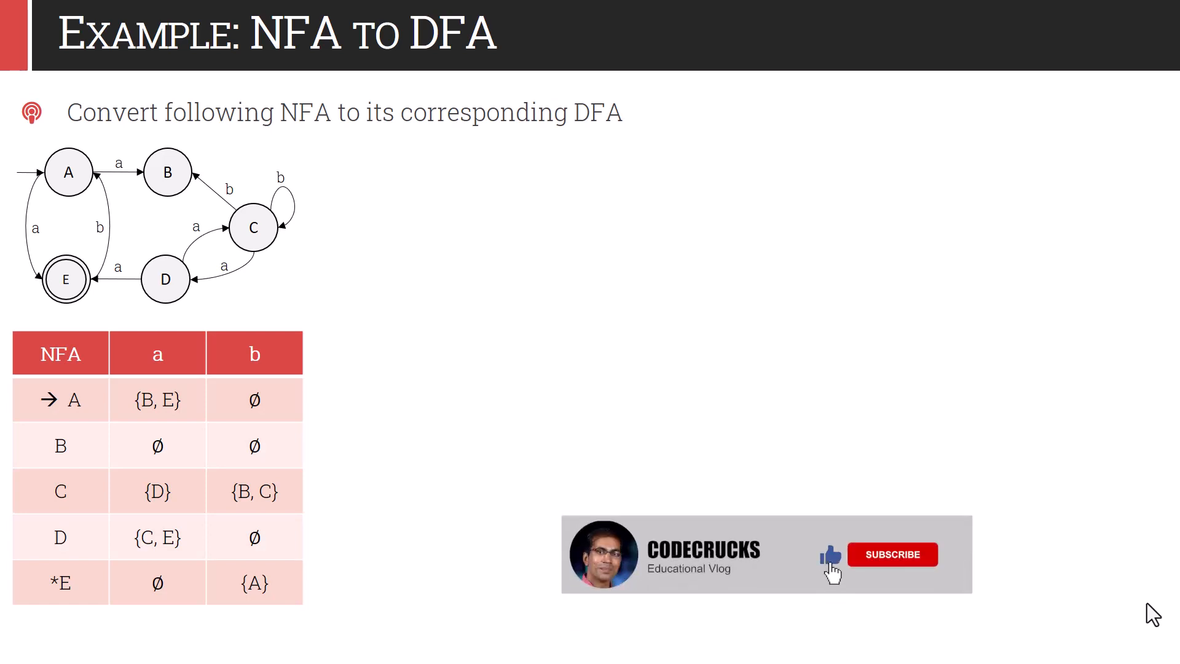
pyautogui.click(892, 554)
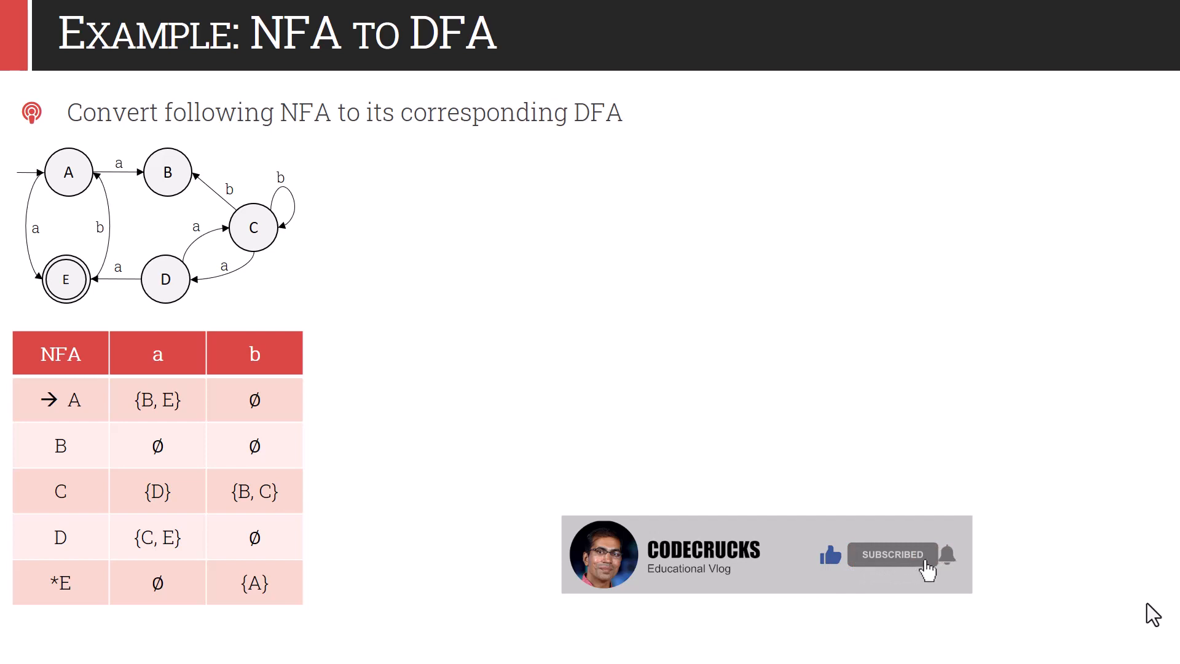